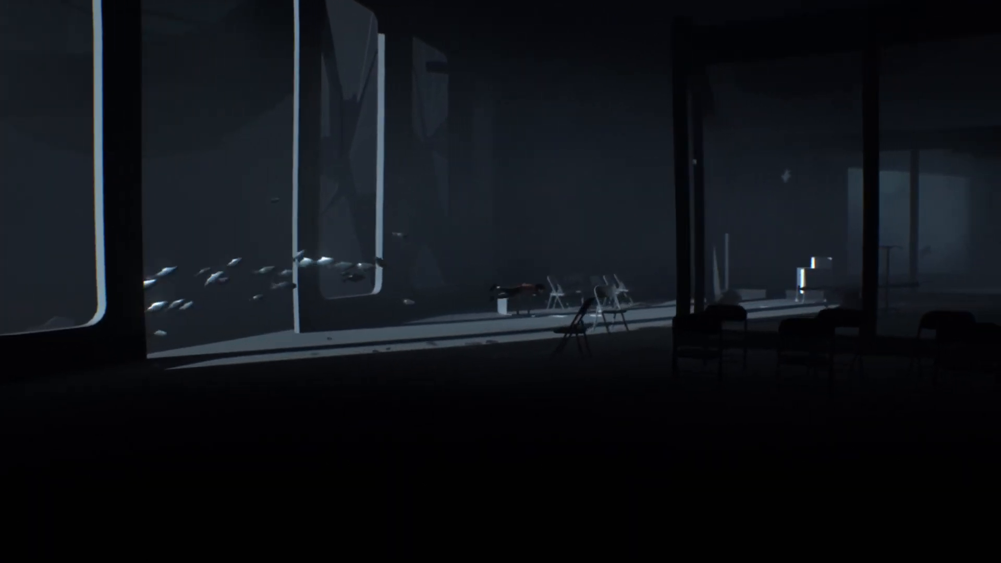
scroll("right", 3)
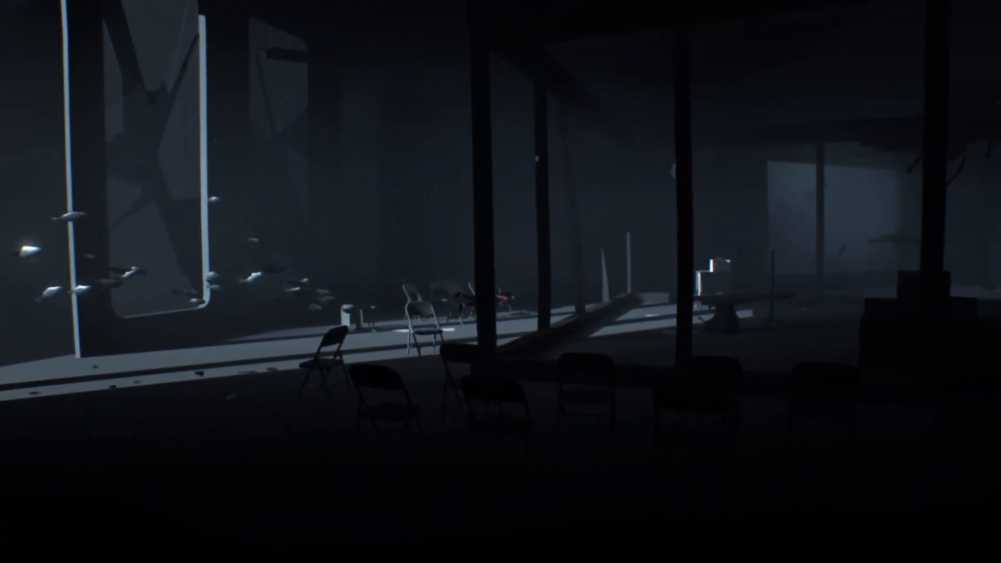